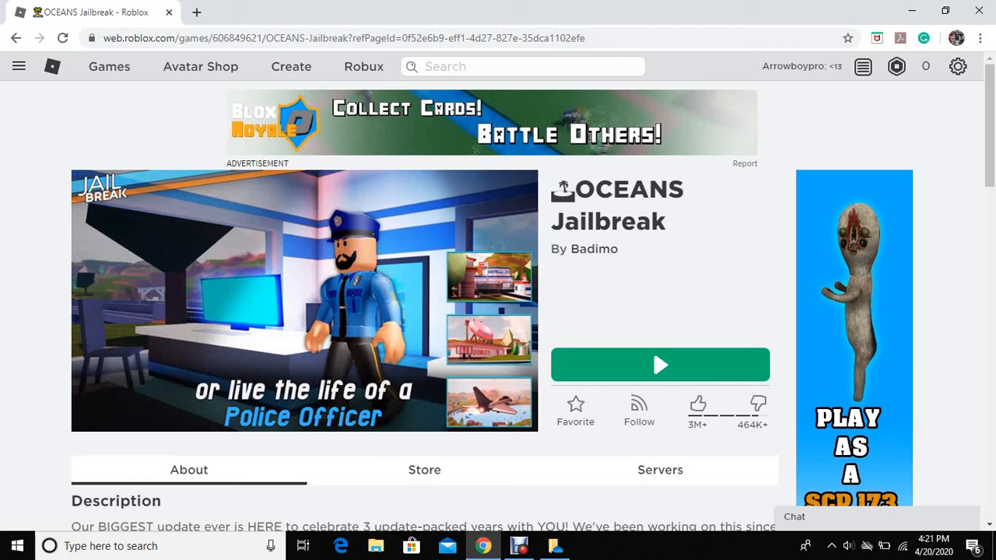
- Start OCEANS Jailbreak with the green Play button and dismiss the launch prompt
double_click(608, 221)
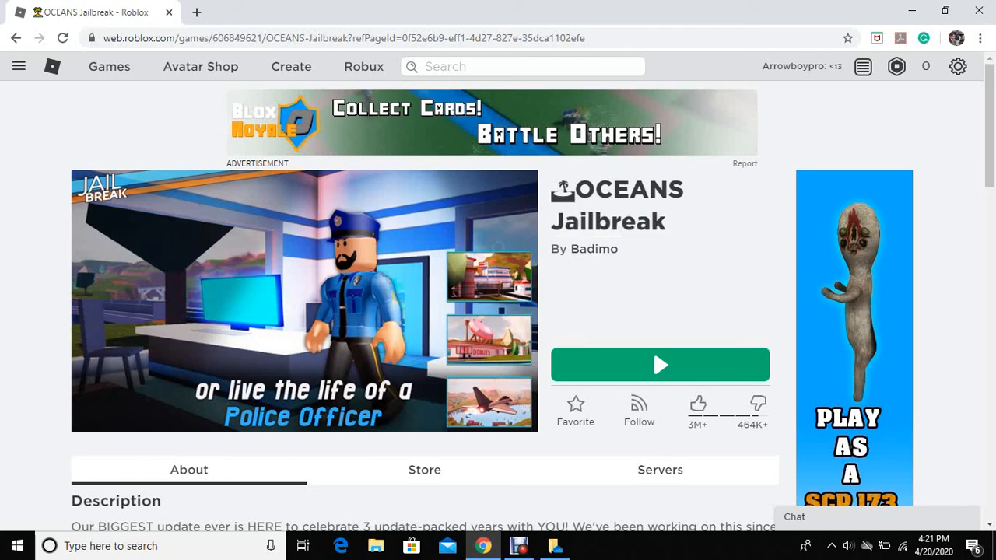
left_click(660, 364)
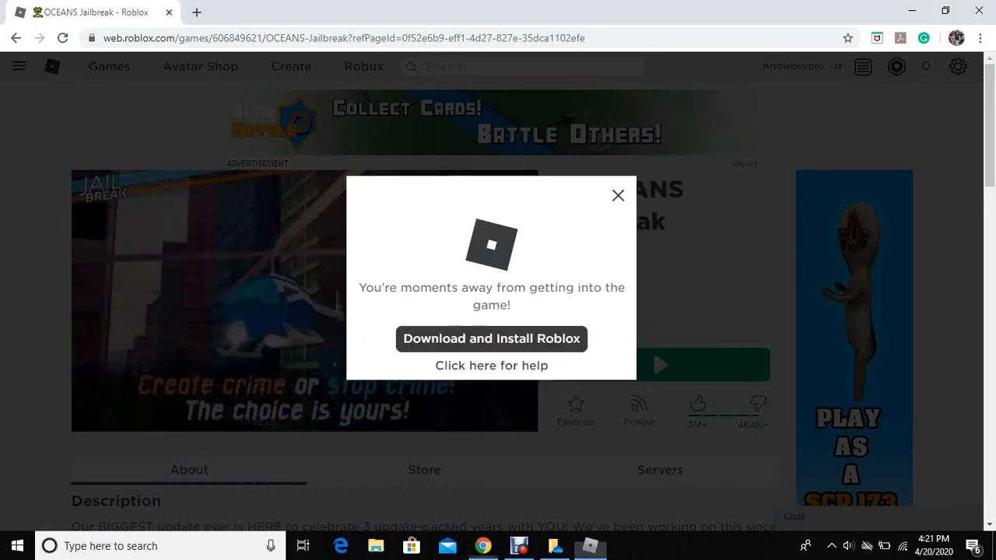
left_click(617, 196)
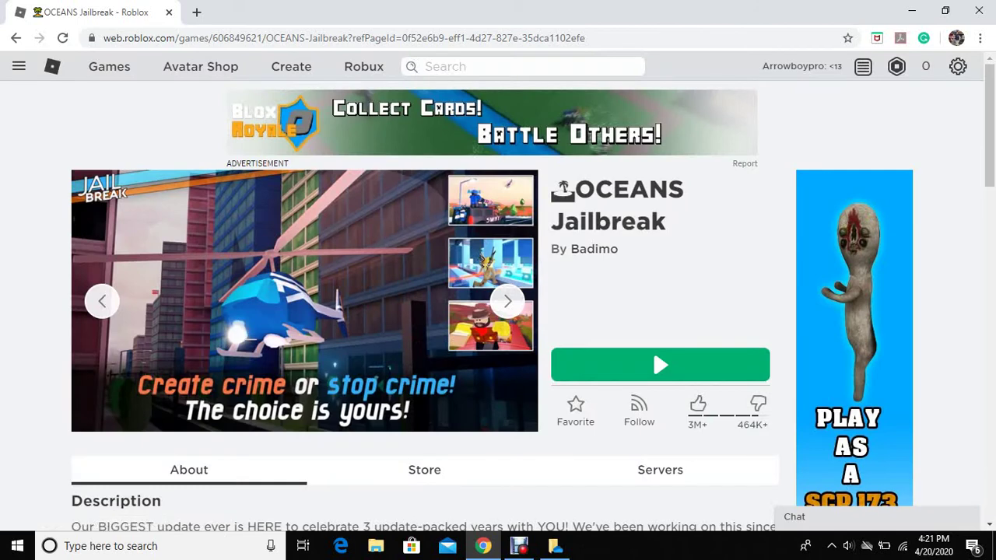
- Join a Jailbreak server and wait through loading to the Police/Prisoner choice
left_click(660, 364)
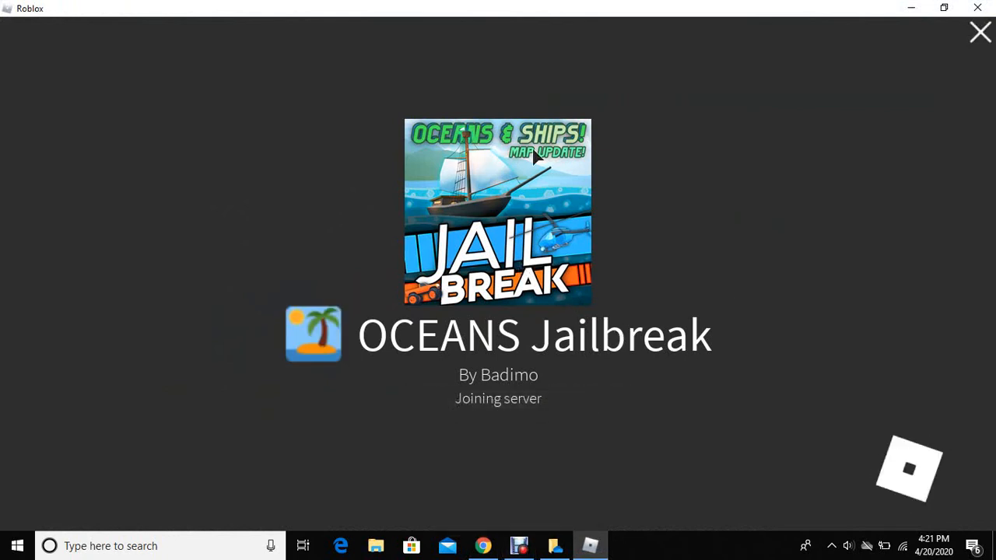
mouse_move(553, 224)
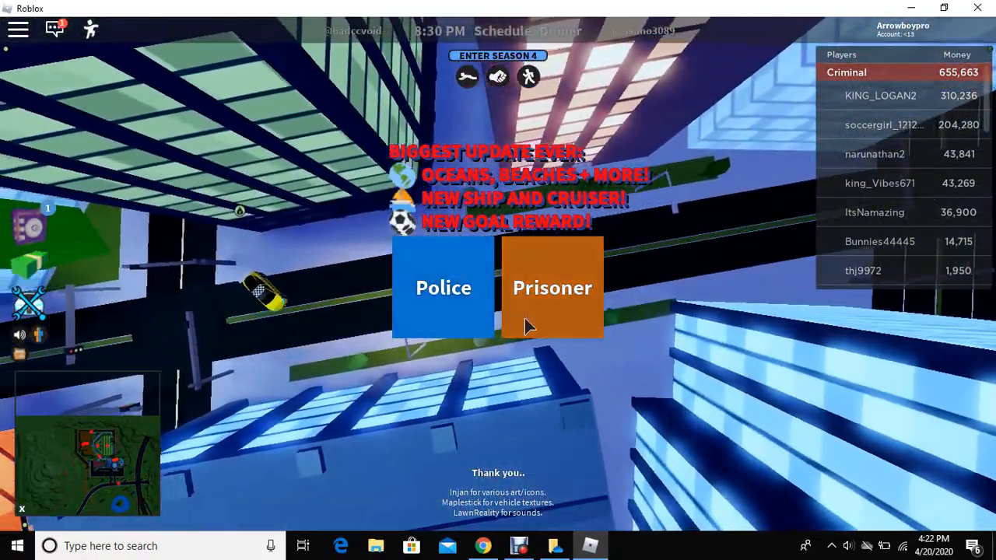
- Join as Prisoner, dismiss the Starterpack offer and view all safe tiers in the shop
left_click(550, 286)
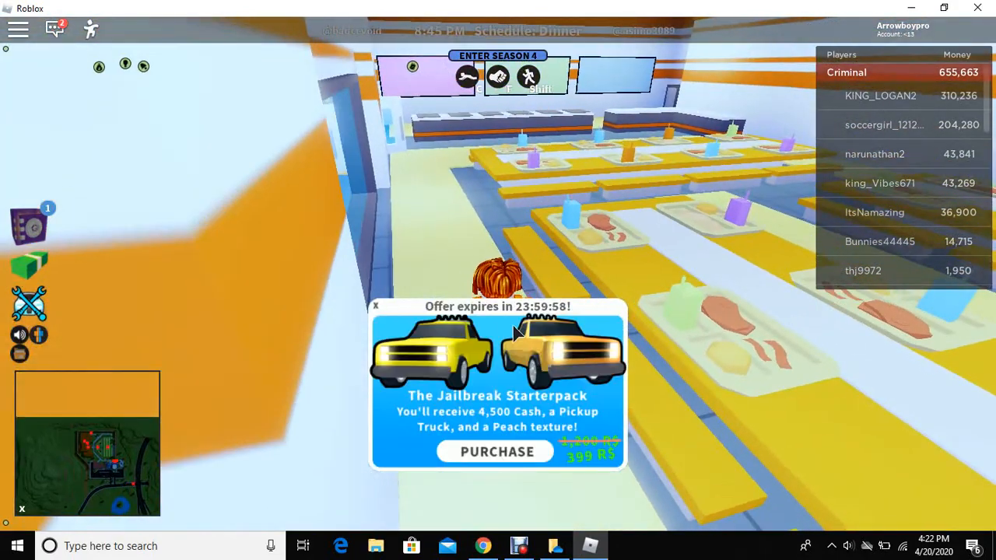
left_click(377, 305)
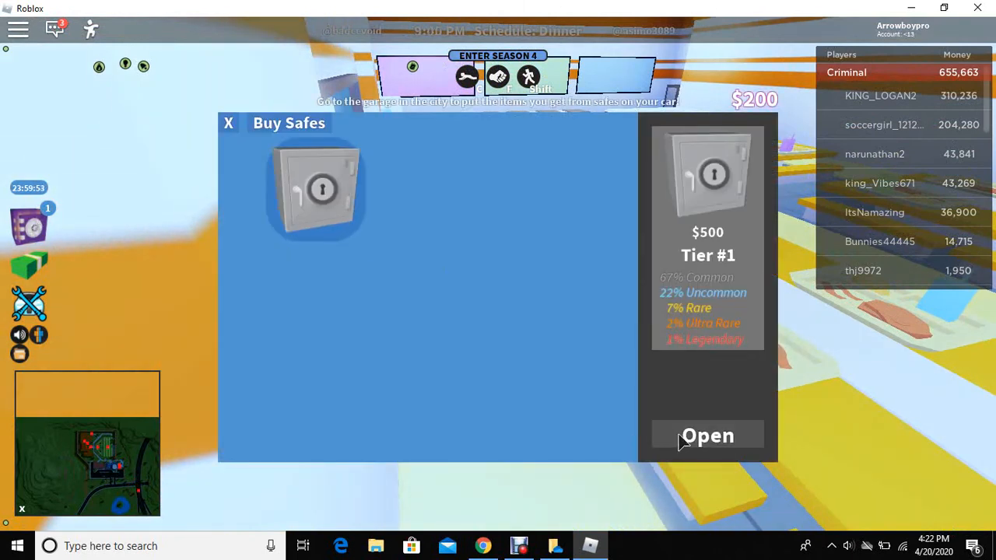
left_click(706, 436)
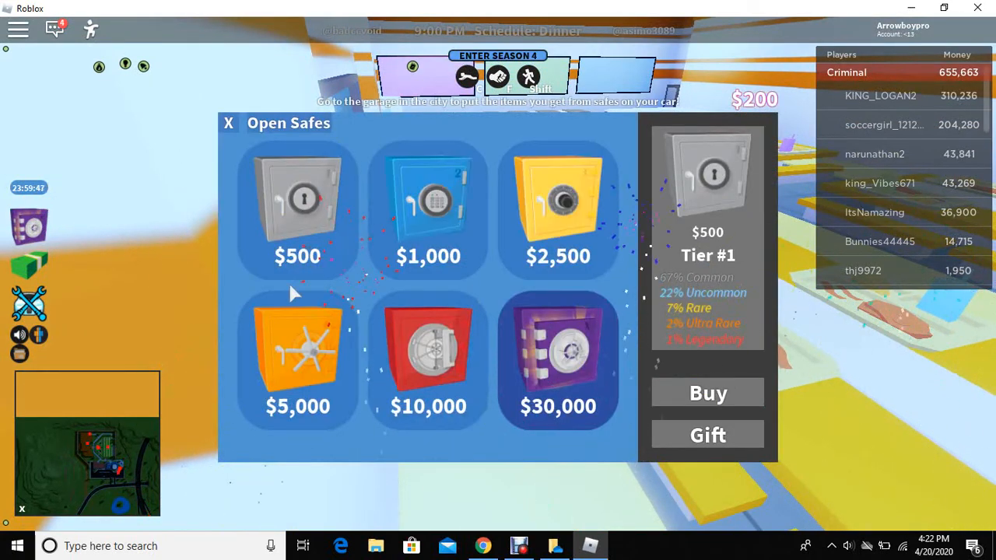
left_click(229, 121)
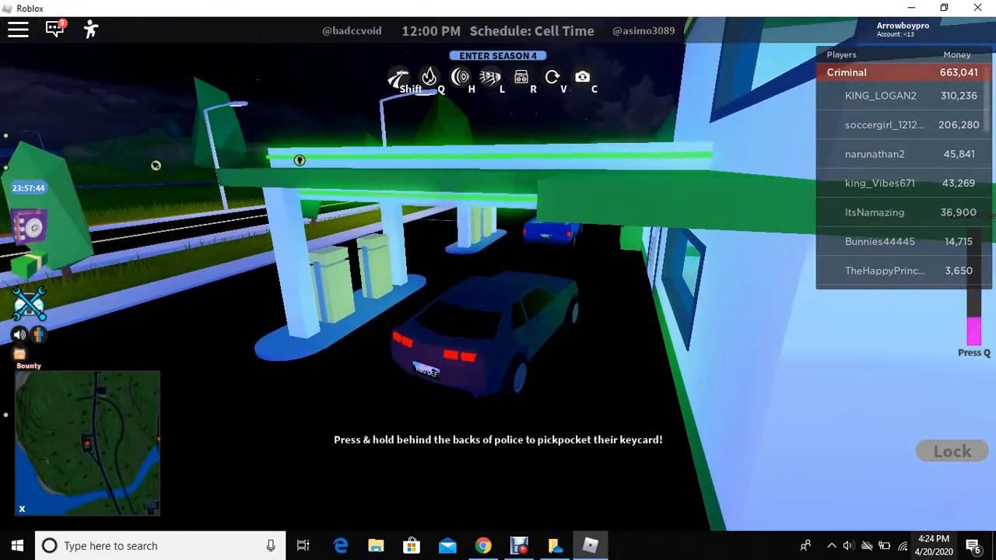
- Lock the parked car at the gas station, then unlock it again
left_click(955, 449)
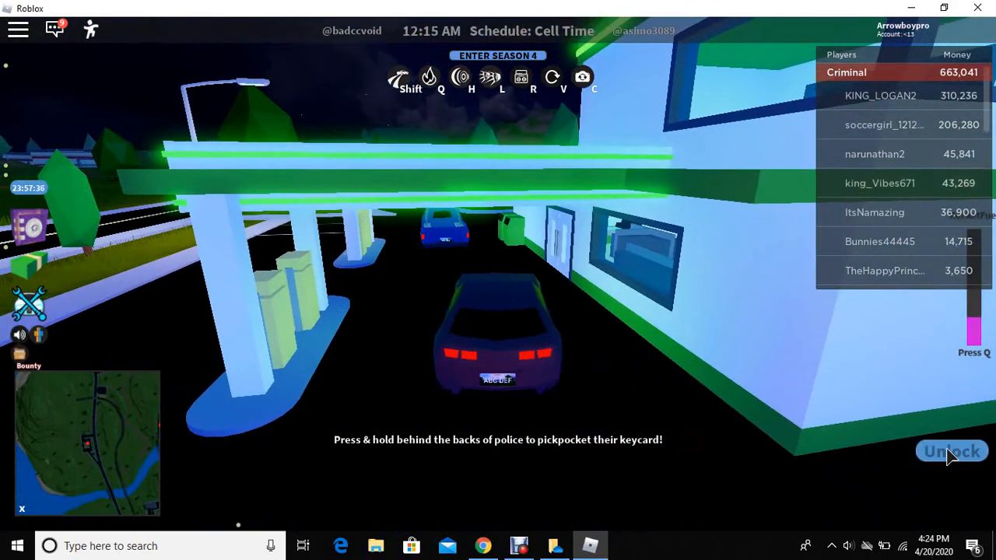
left_click(951, 451)
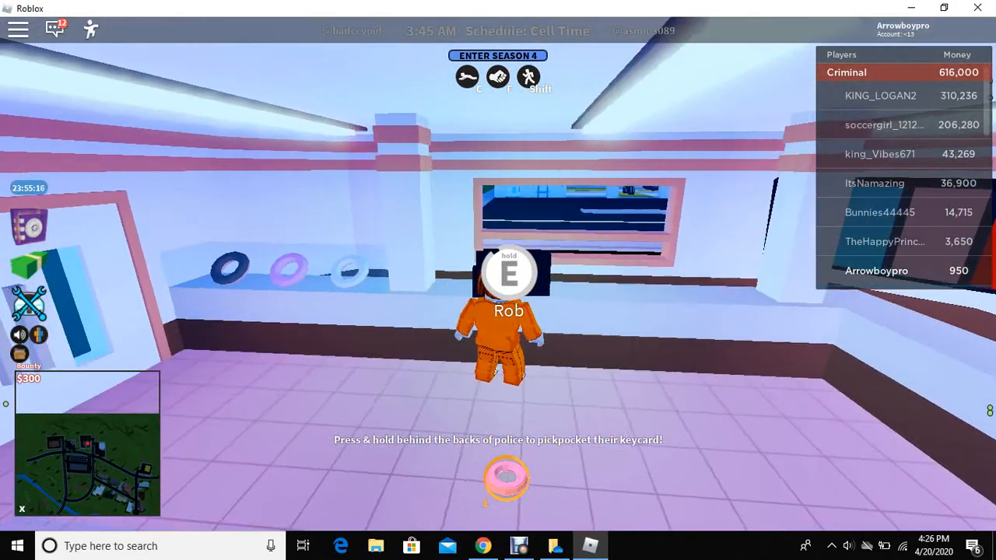
- Rob the donut shop counter with E and run out of the shop
key("e")
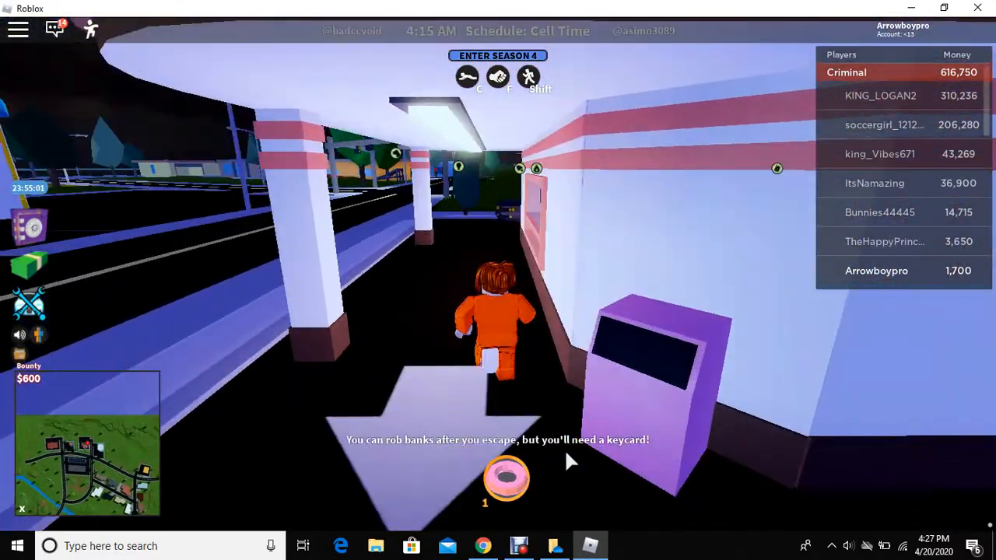
key("w")
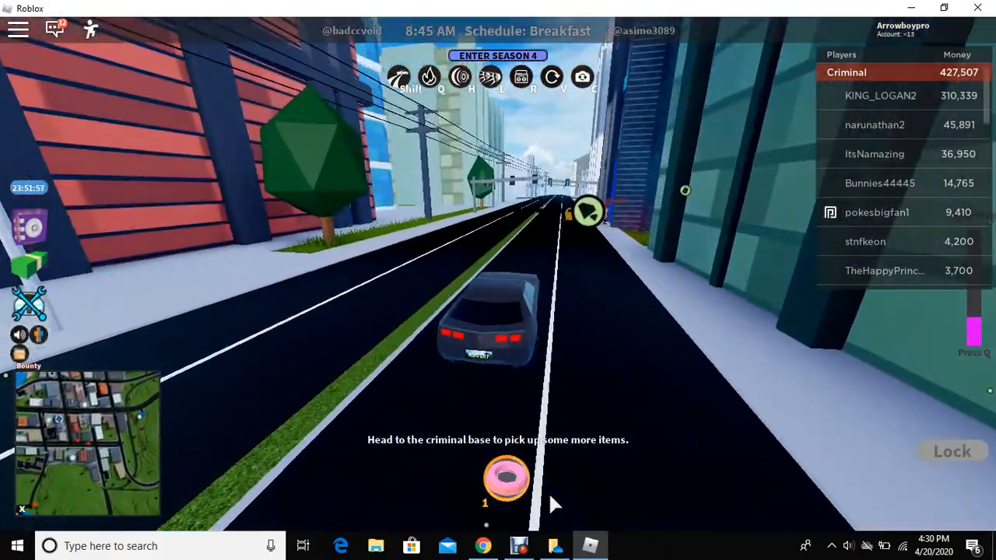
- Keep the car moving forward along the city street toward the criminal base
key("w")
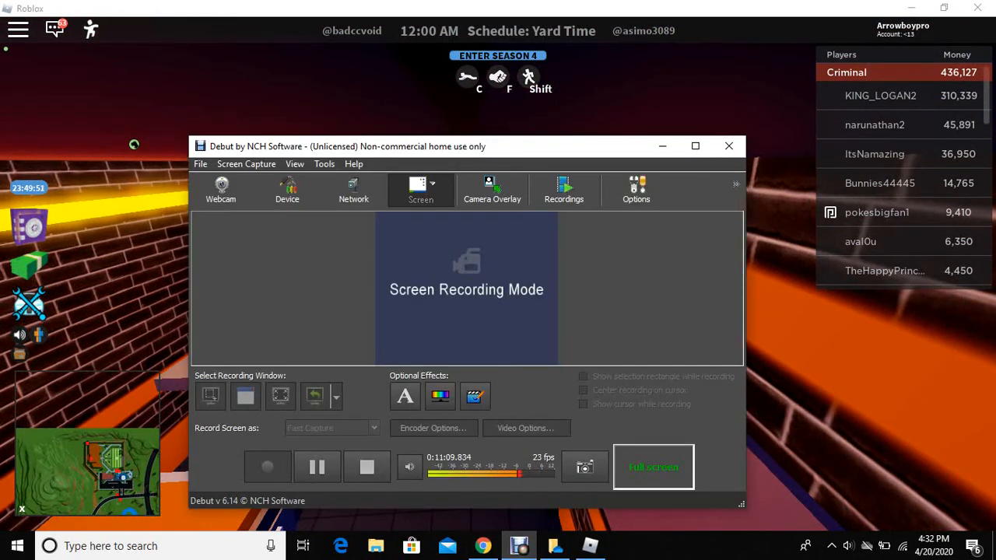
mouse_move(728, 146)
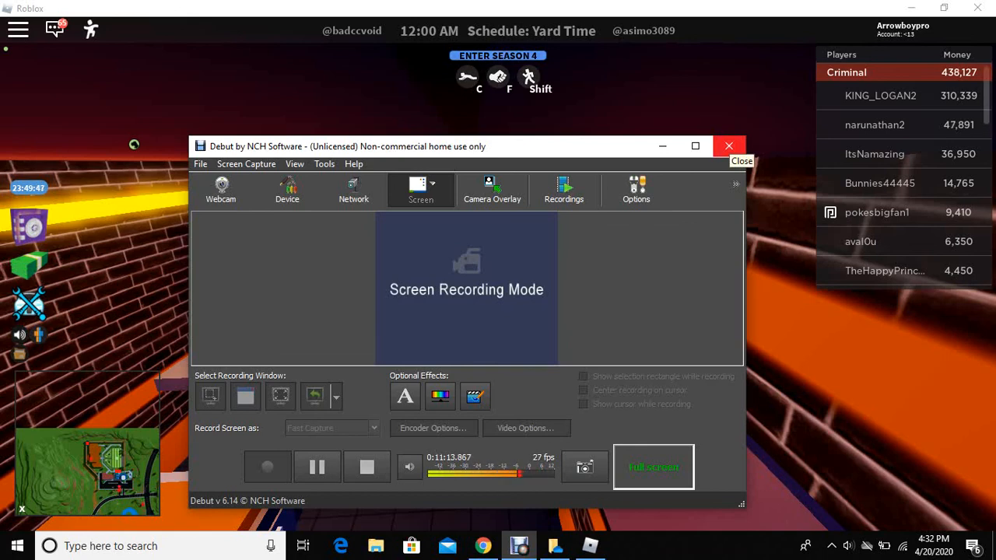
- Close the Debut Video Capture window so the game fills the screen
left_click(728, 147)
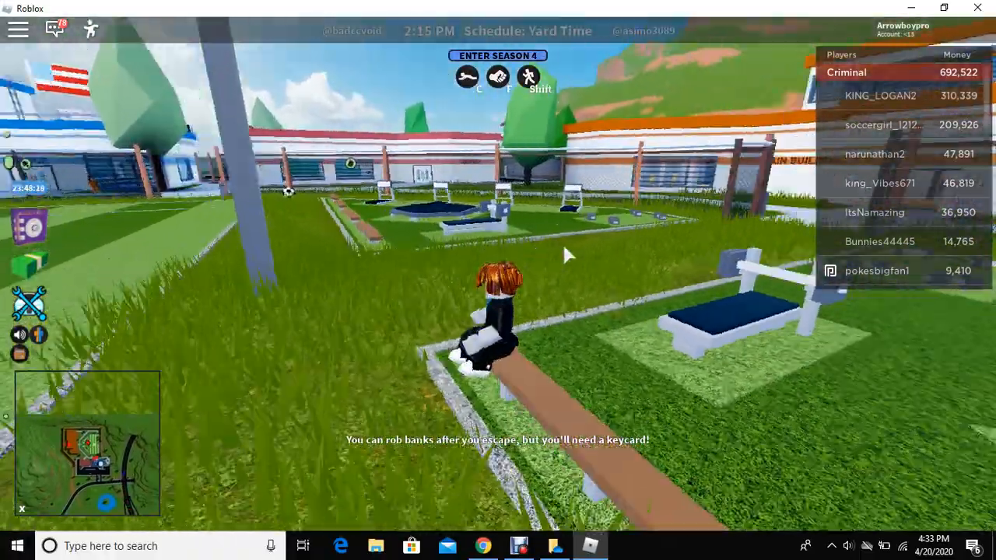
- Turn the camera across the workout benches toward the prison building
left_click_drag(568, 255, 557, 454)
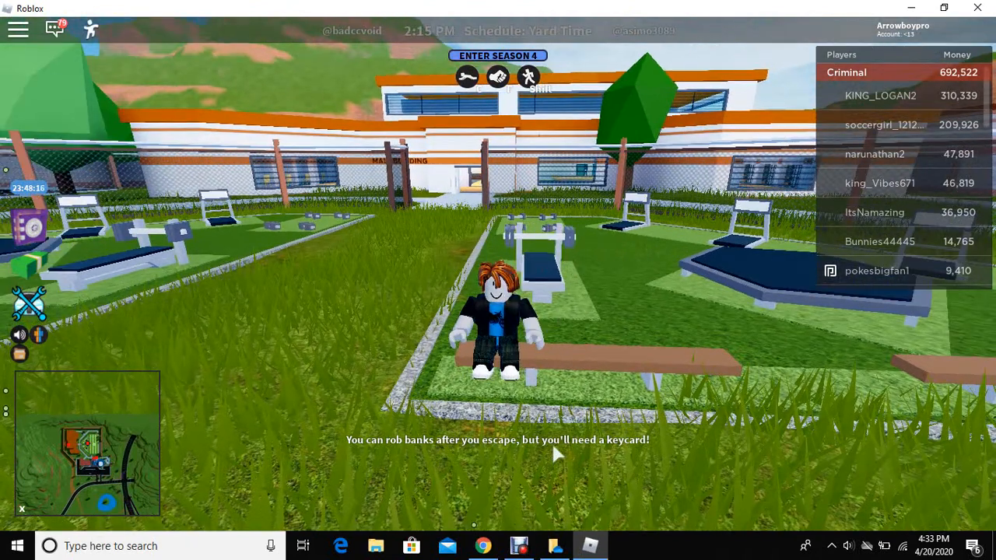